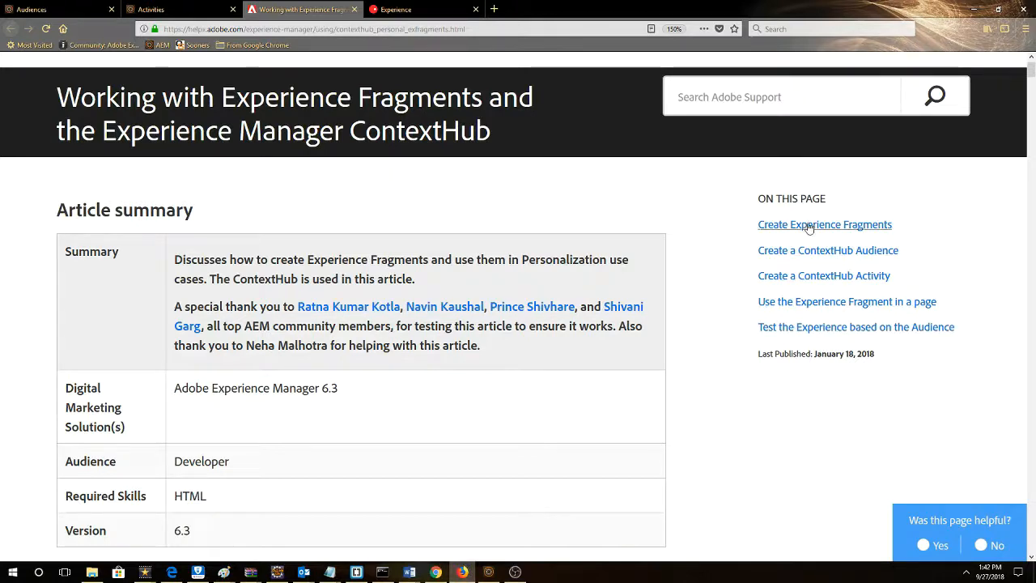
Review the article sections on creating Experience Fragments, a ContextHub Audience and a ContextHub Activity.
click(823, 224)
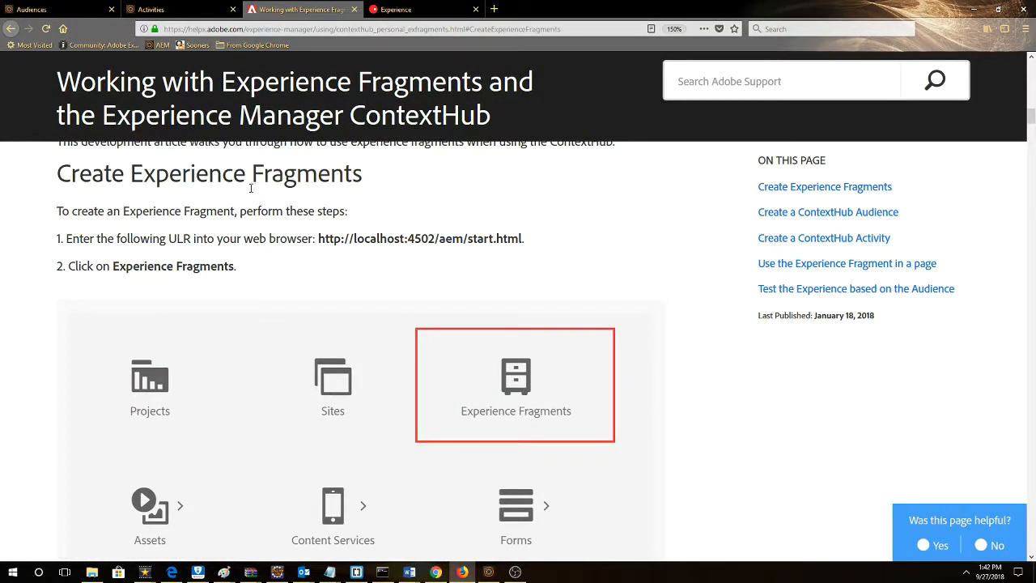
mouse_move(827, 210)
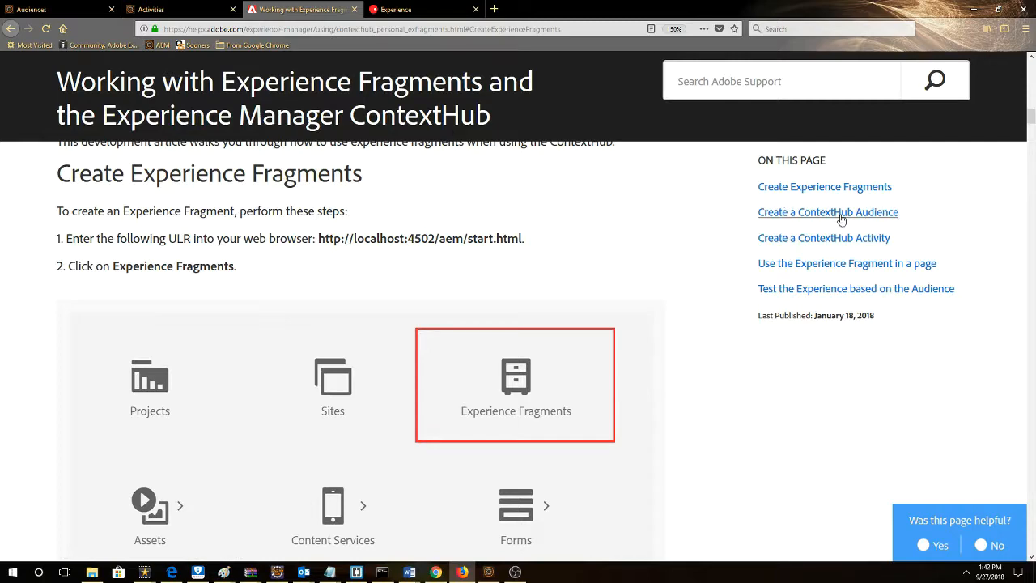
click(827, 210)
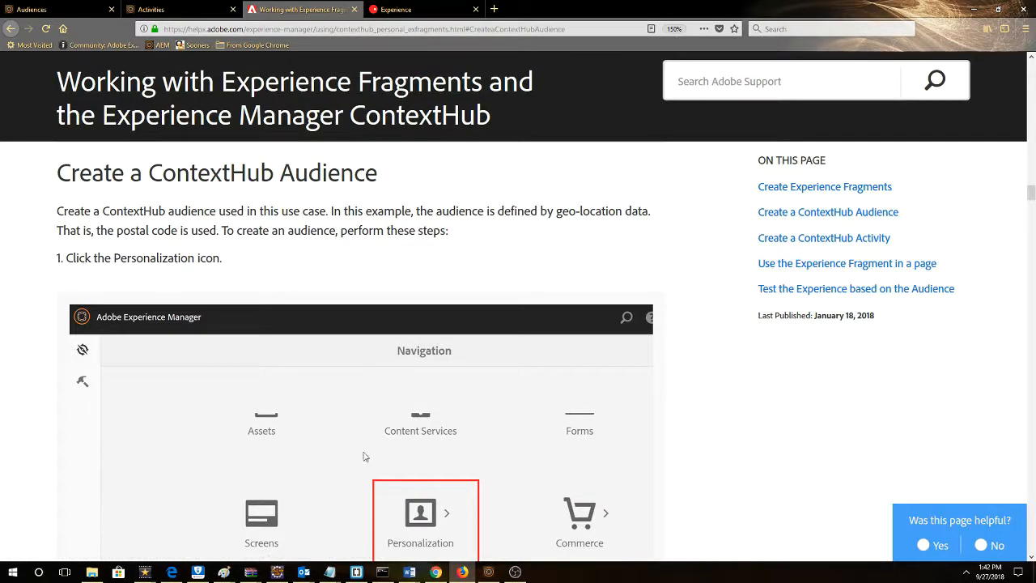
scroll(down, 3)
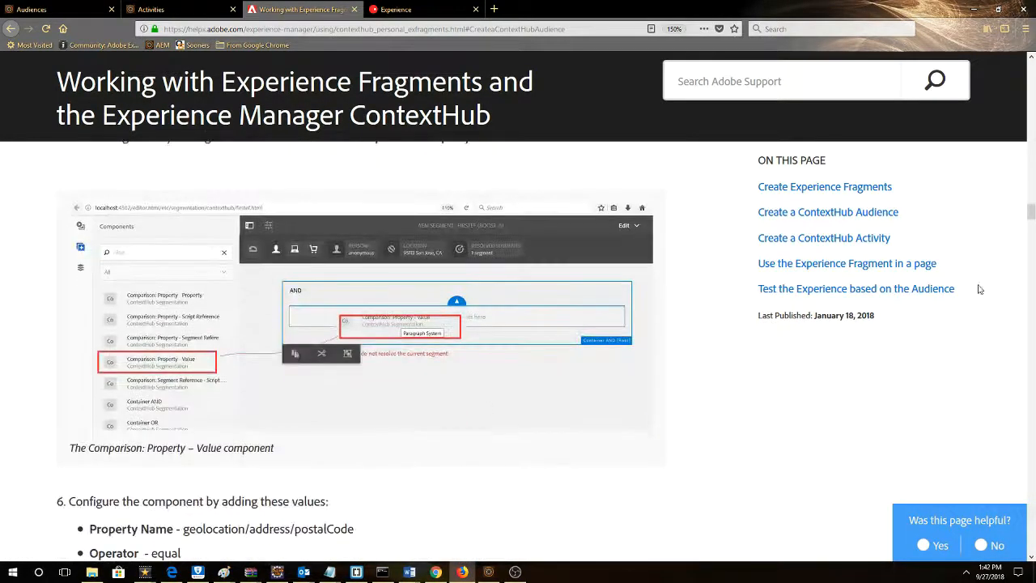
click(847, 262)
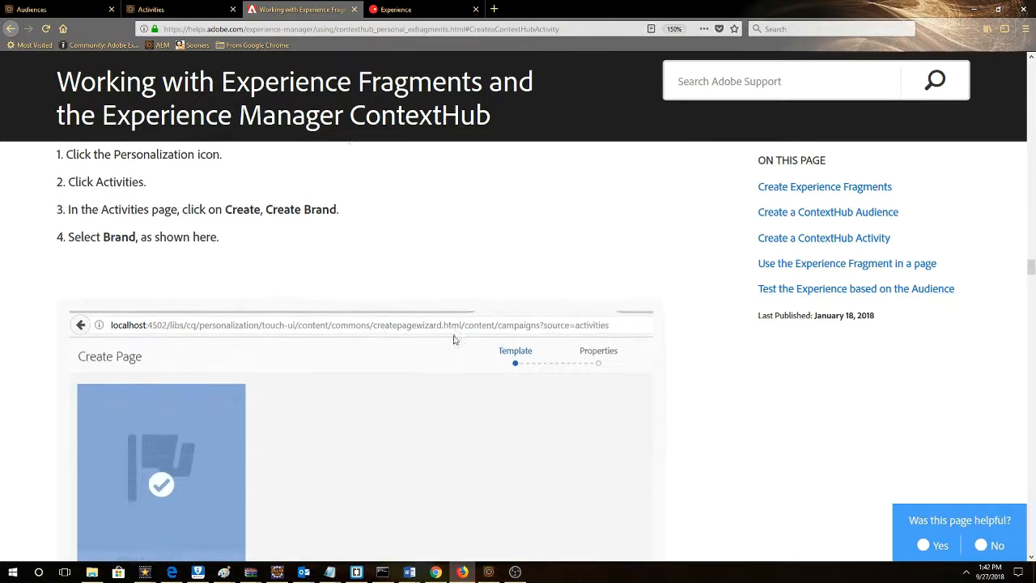
Reach the 'Use the Experience Fragment in a page' section showing the We.Retail page URL.
scroll(down, 3)
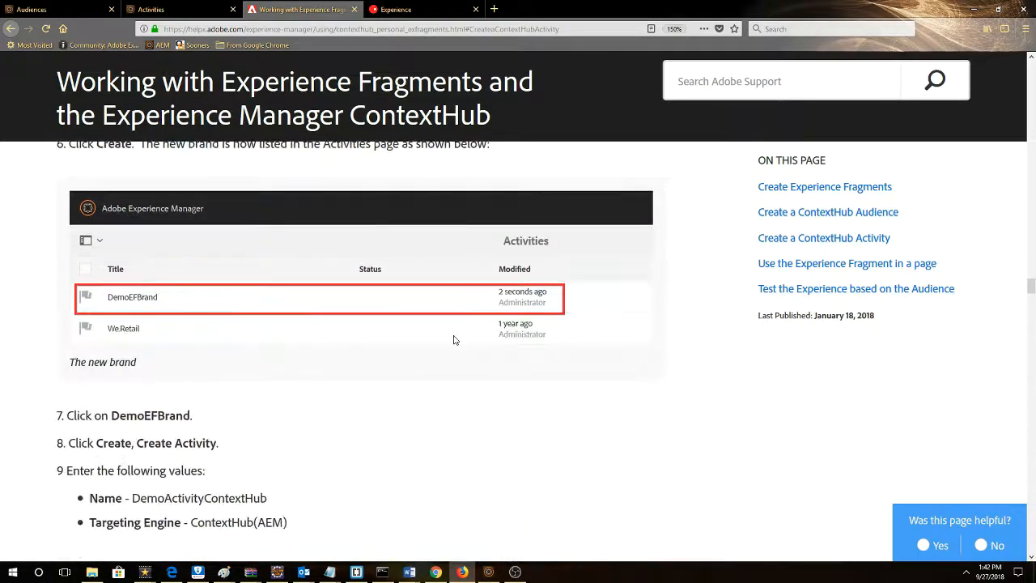
scroll(down, 3)
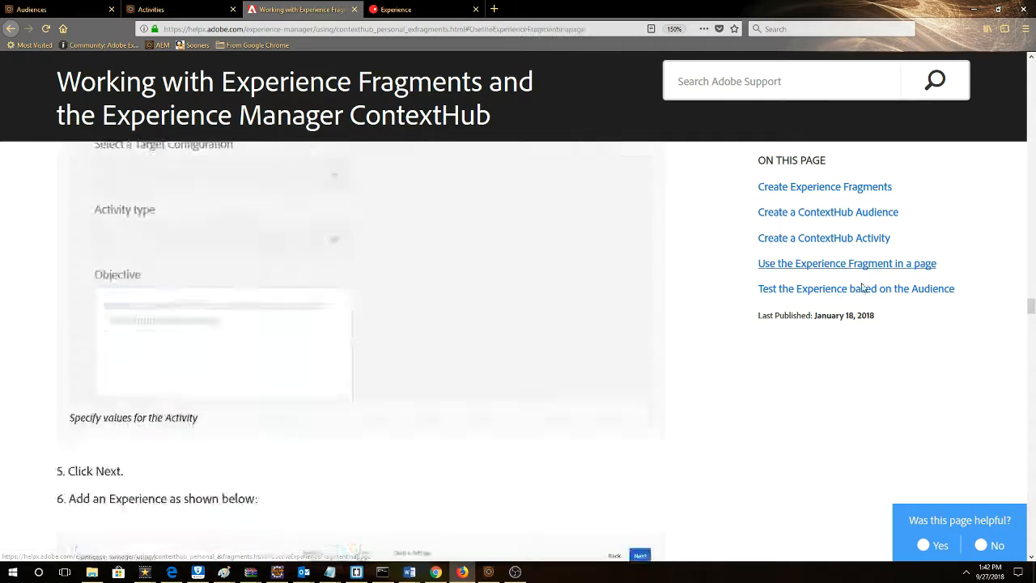
click(846, 262)
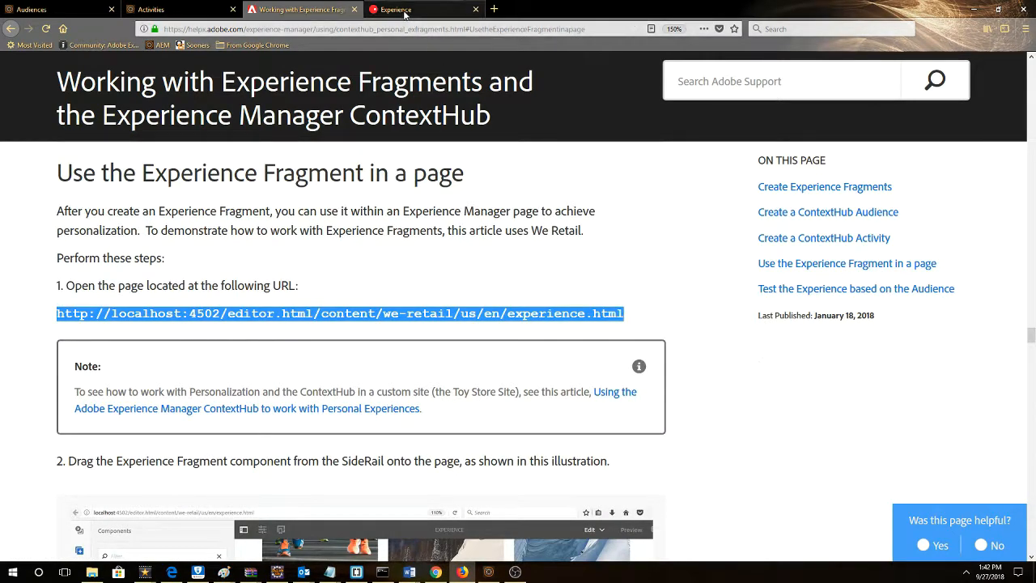
Bring up the We.Retail experience page showing the koala fragment for the current location.
click(424, 9)
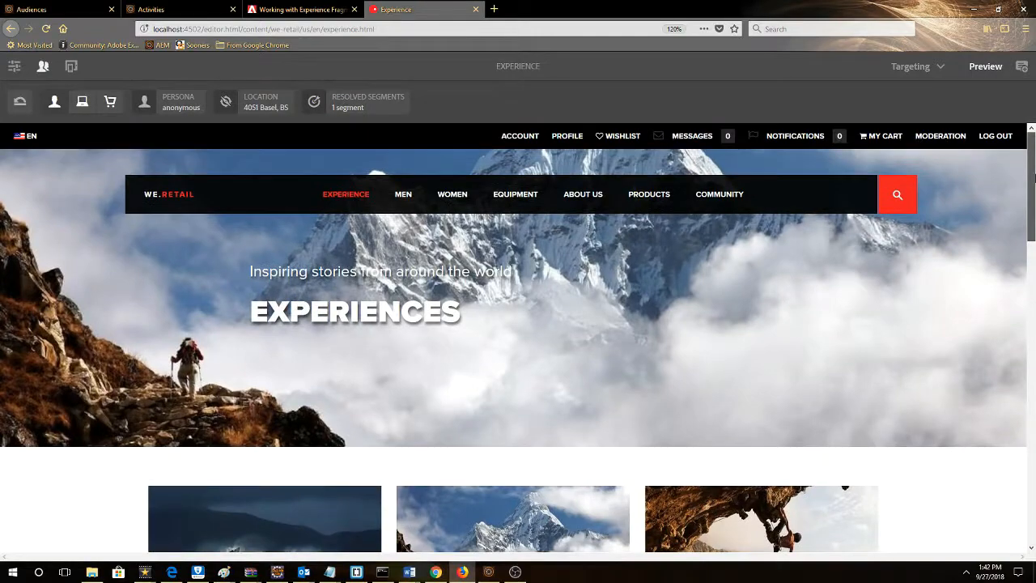
scroll(down, 3)
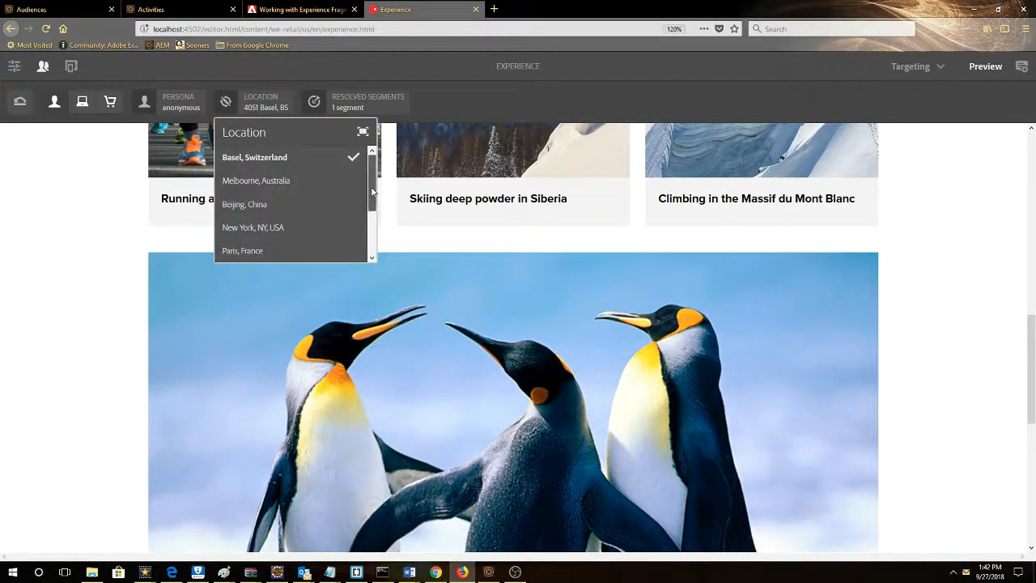
scroll(down, 3)
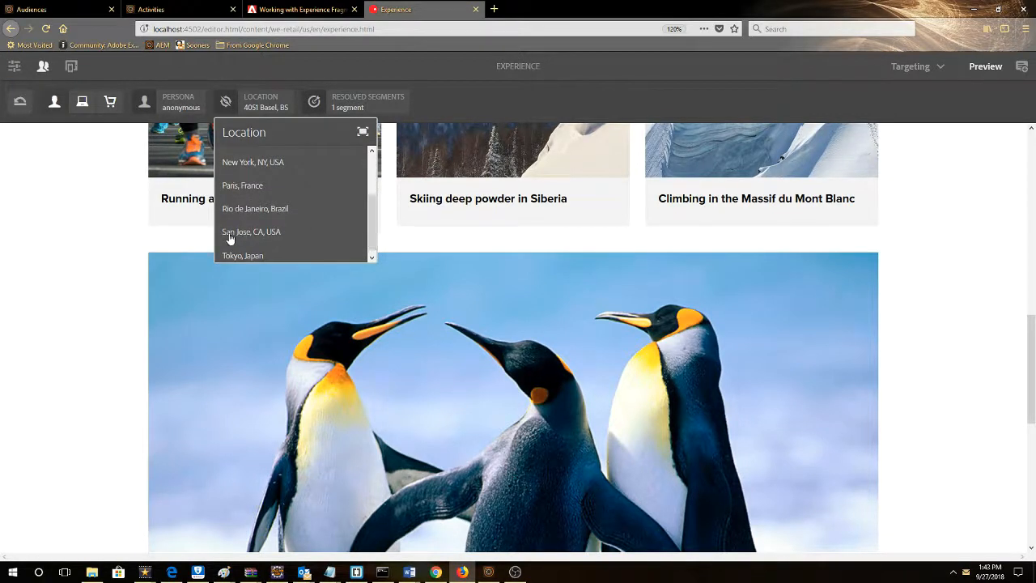
Simulate a visitor from another city, then set ContextHub location back to Basel, Switzerland.
click(251, 233)
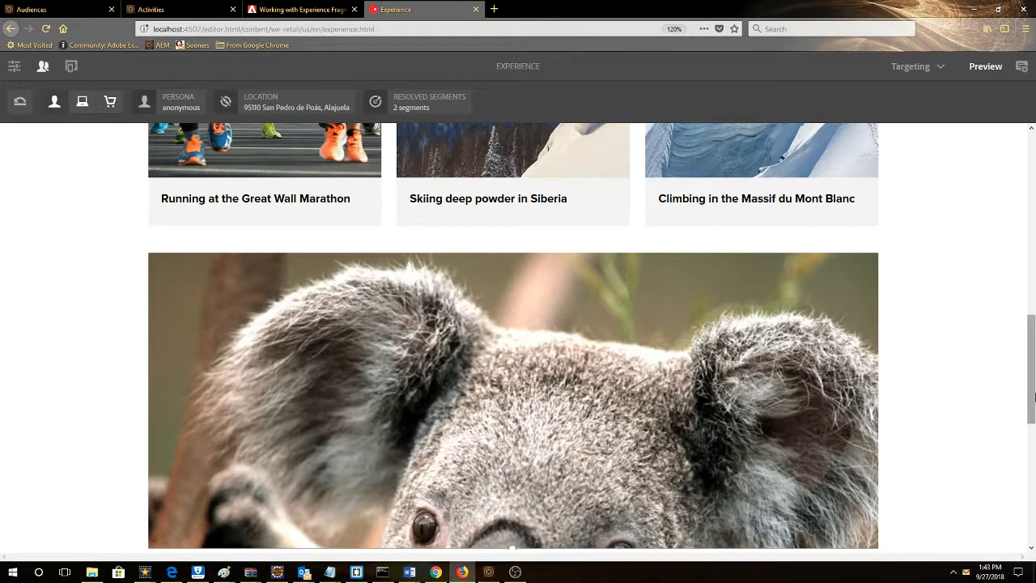
scroll(down, 3)
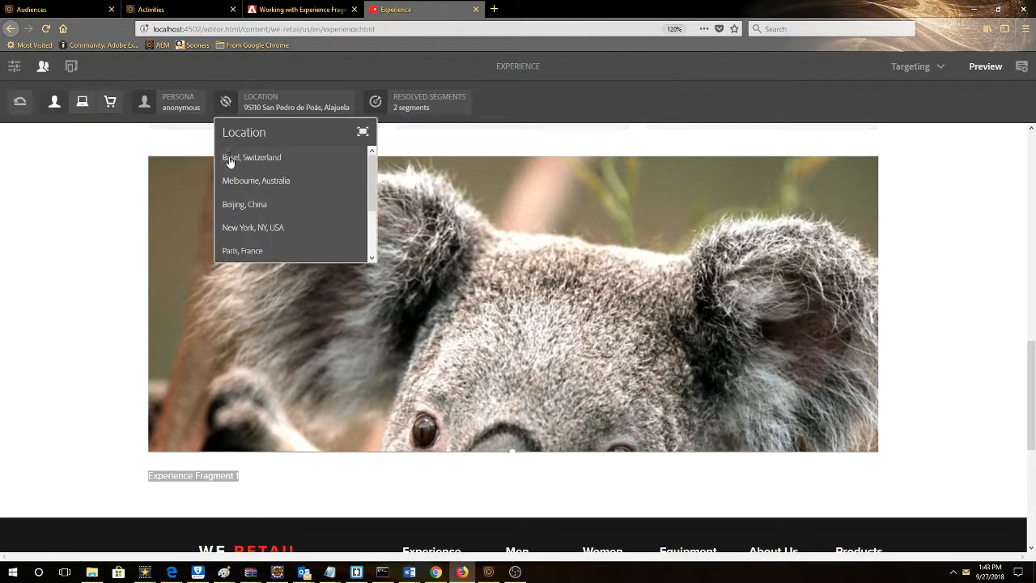
click(252, 157)
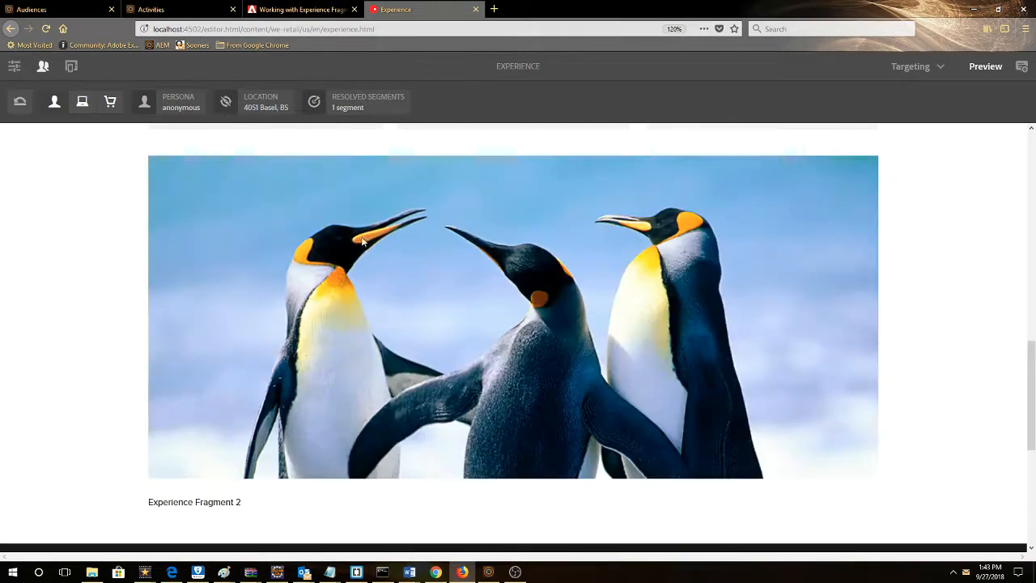
mouse_move(918, 176)
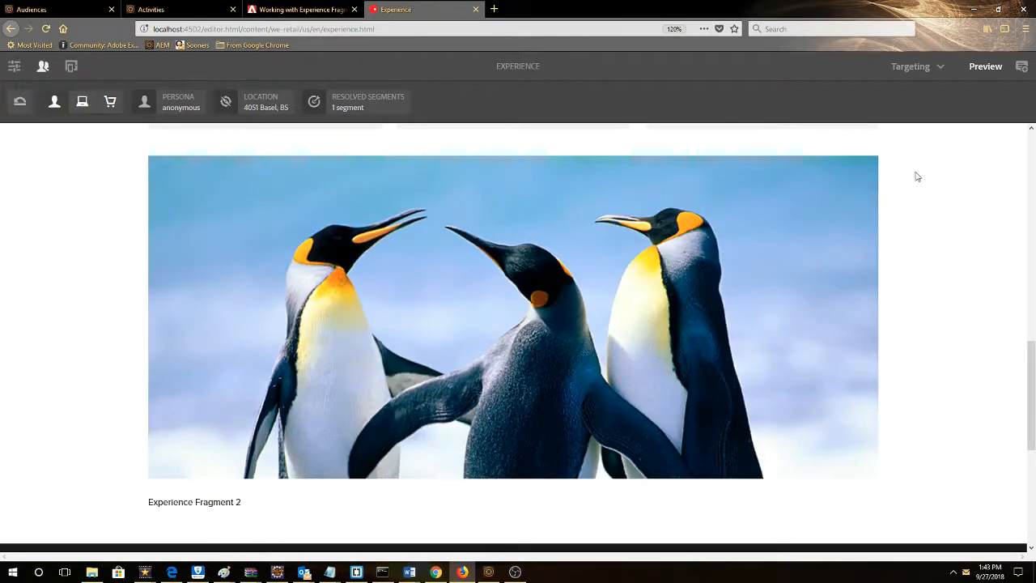
Enter Targeting mode and start targeting with the DemoActivityContextHub activity.
click(910, 64)
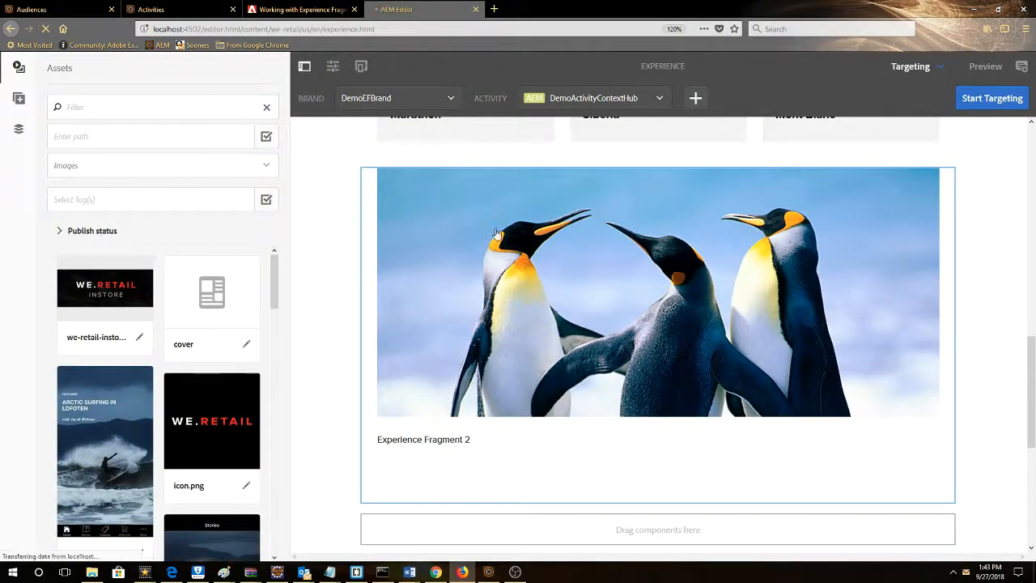
click(992, 98)
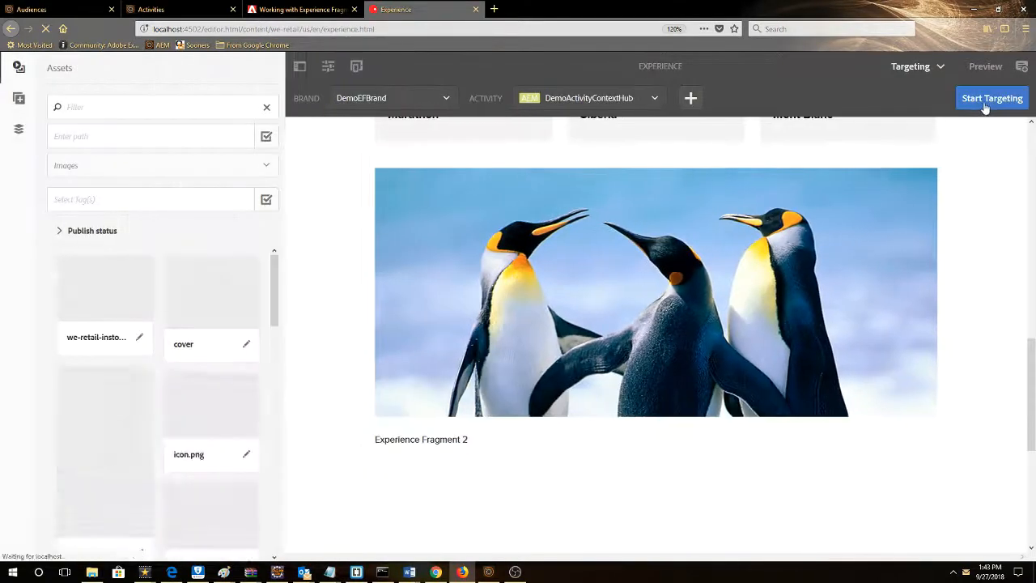
click(990, 99)
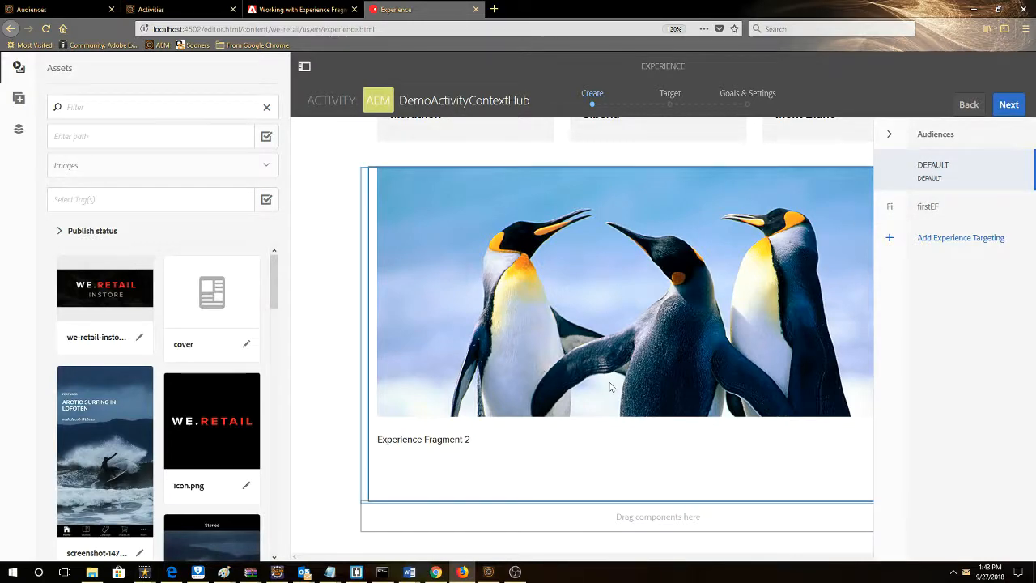
Review the koala fragment for firstEF and the penguin fragment for DEFAULT, then advance to targeting.
click(928, 202)
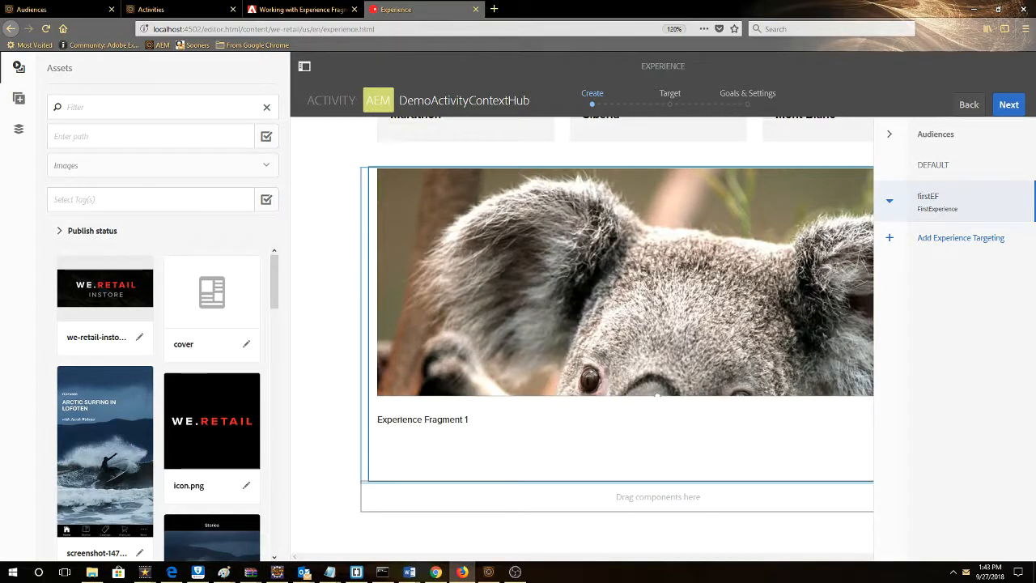
mouse_move(742, 290)
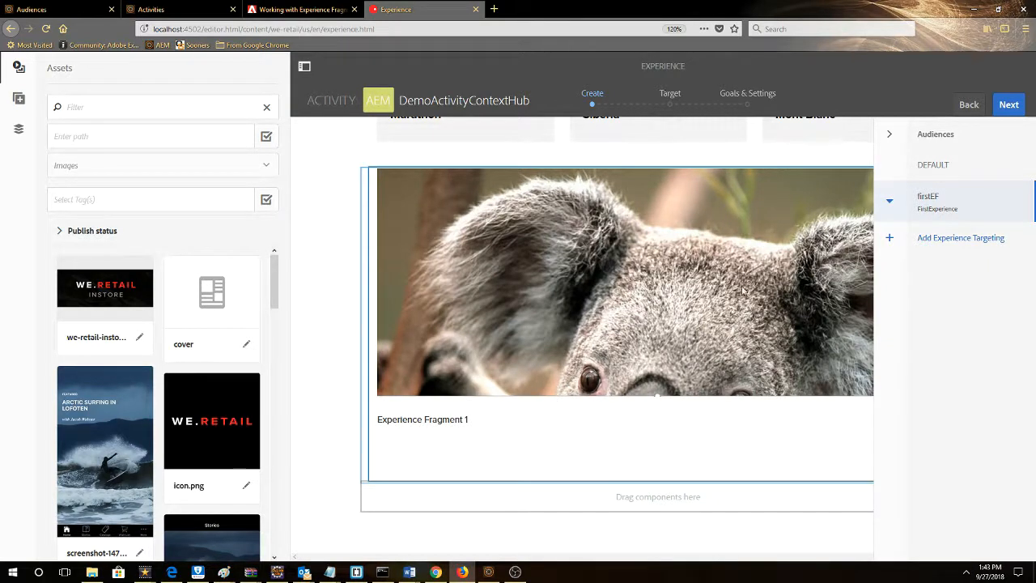
click(623, 282)
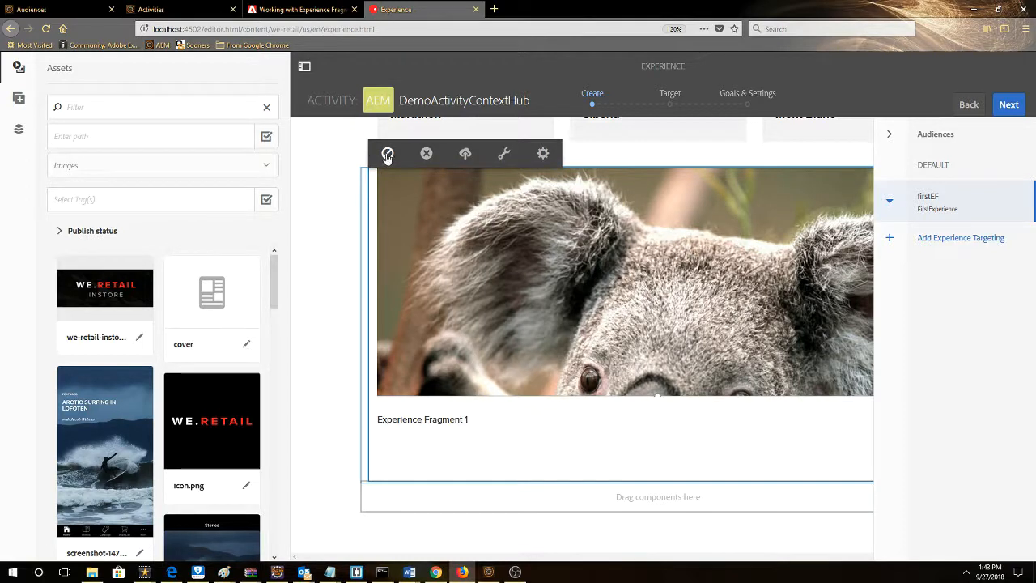
click(932, 165)
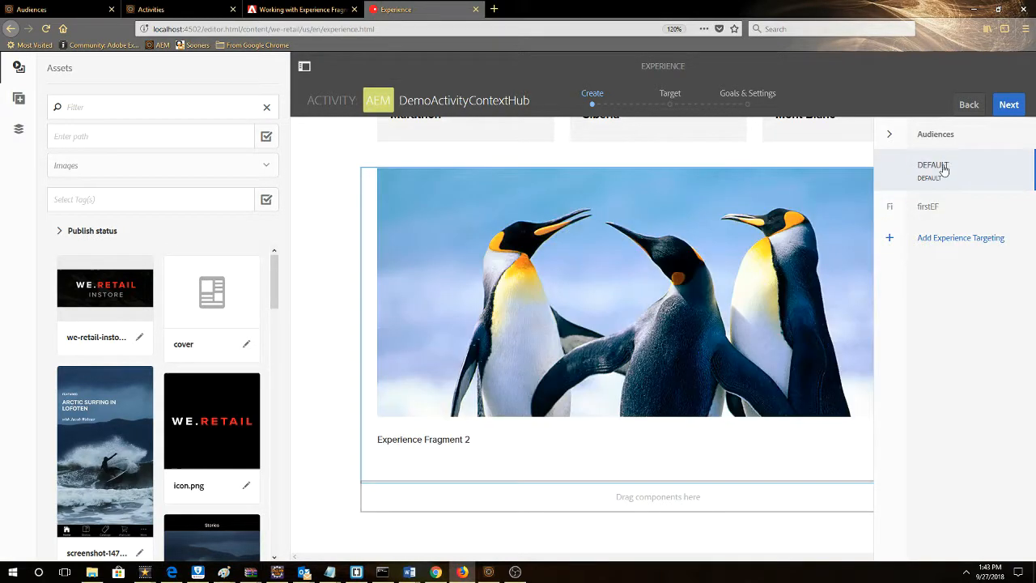
click(615, 292)
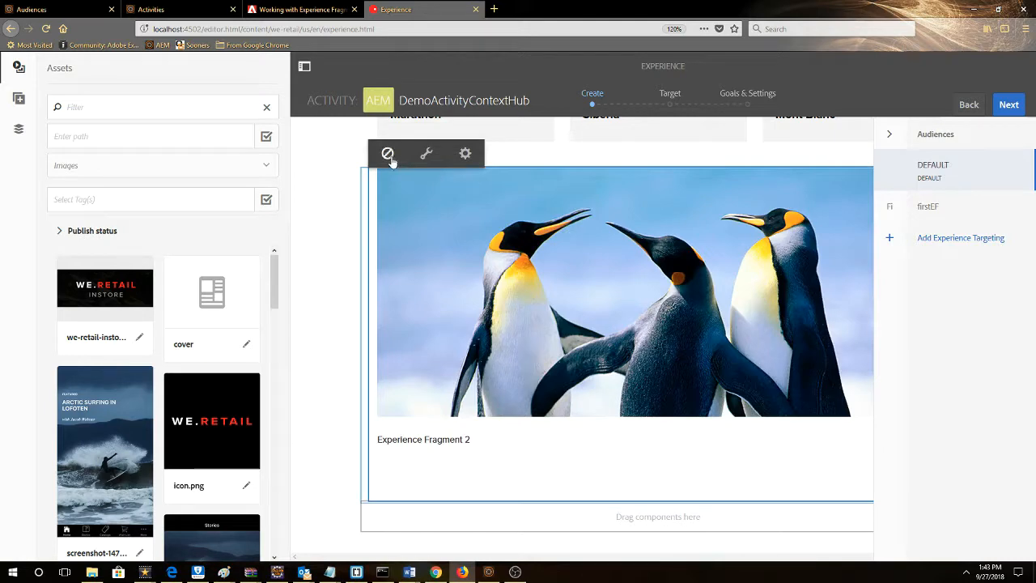
mouse_move(389, 153)
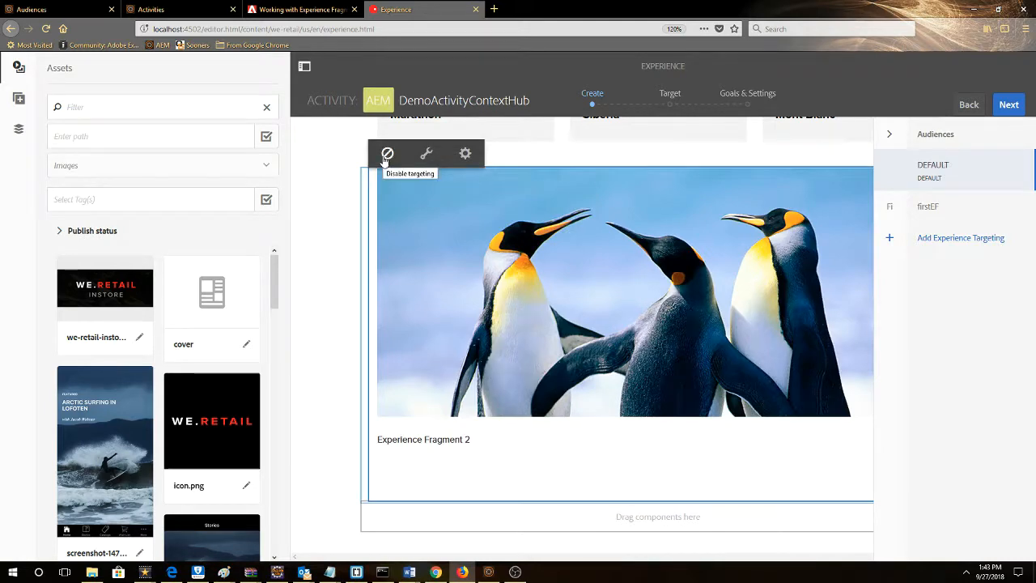
click(1008, 103)
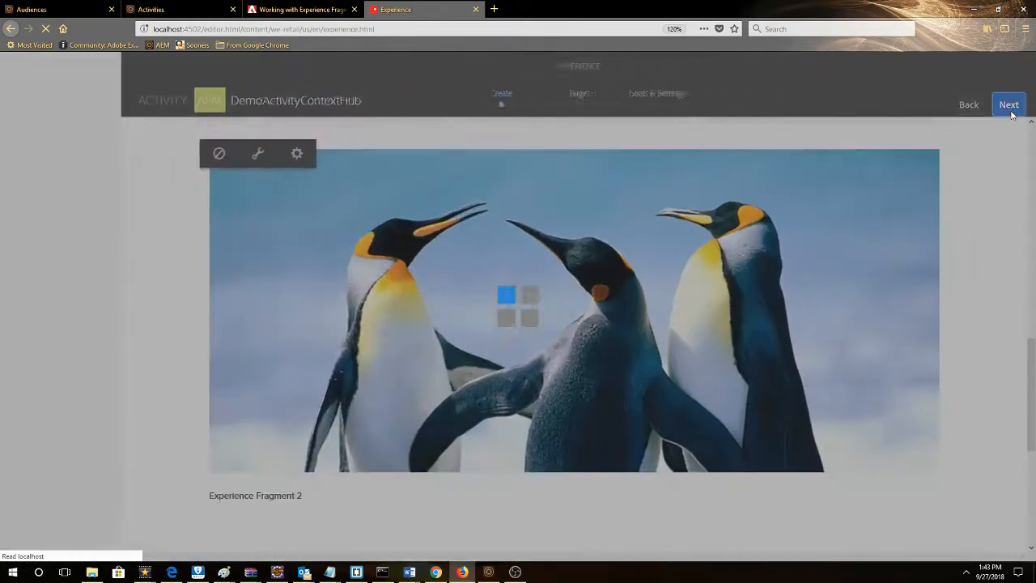
Save the activity with firstEF mapped to FirstExperience and return to the HelpX article.
click(1009, 104)
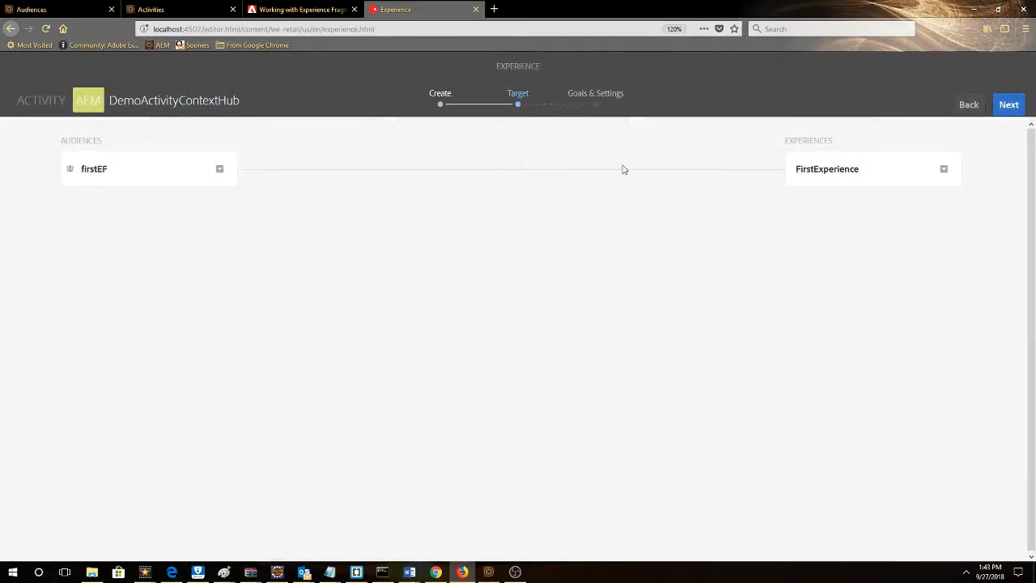
mouse_move(881, 181)
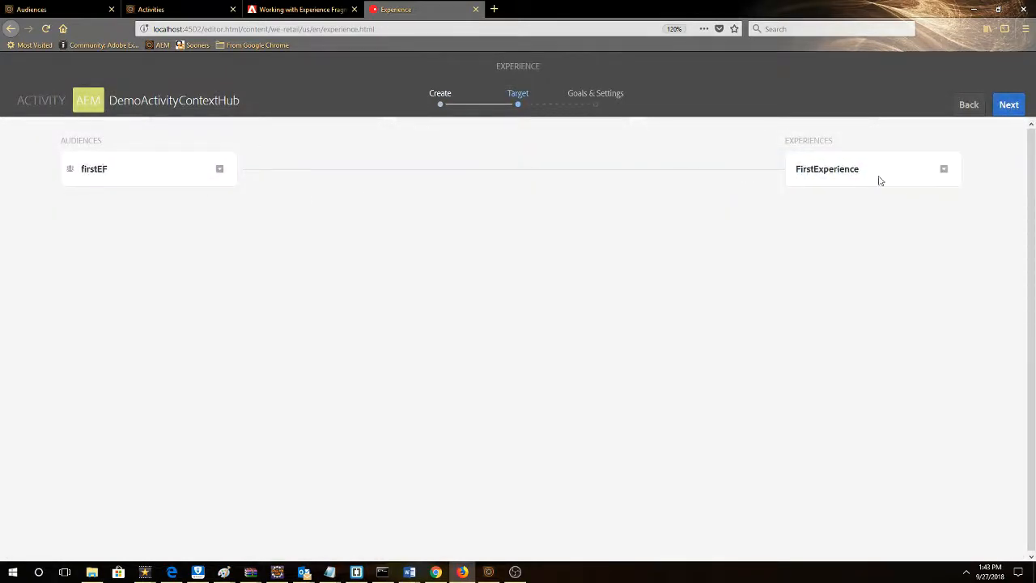
click(1008, 103)
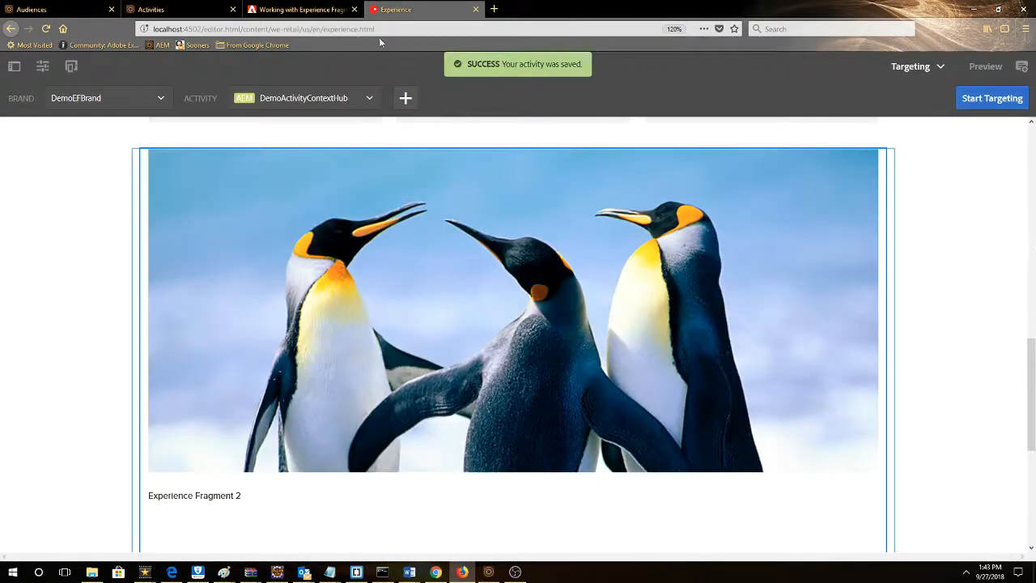
click(299, 10)
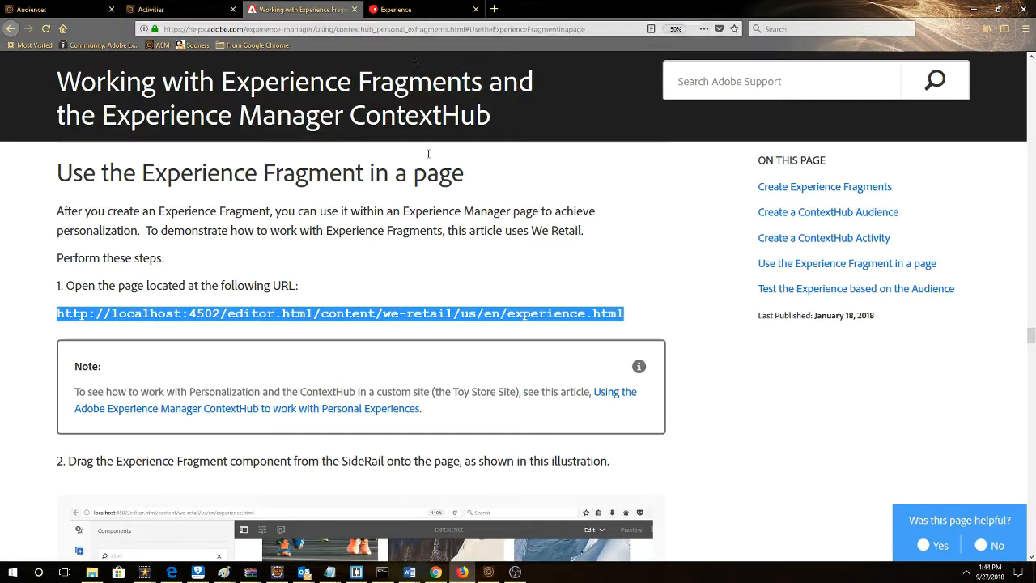